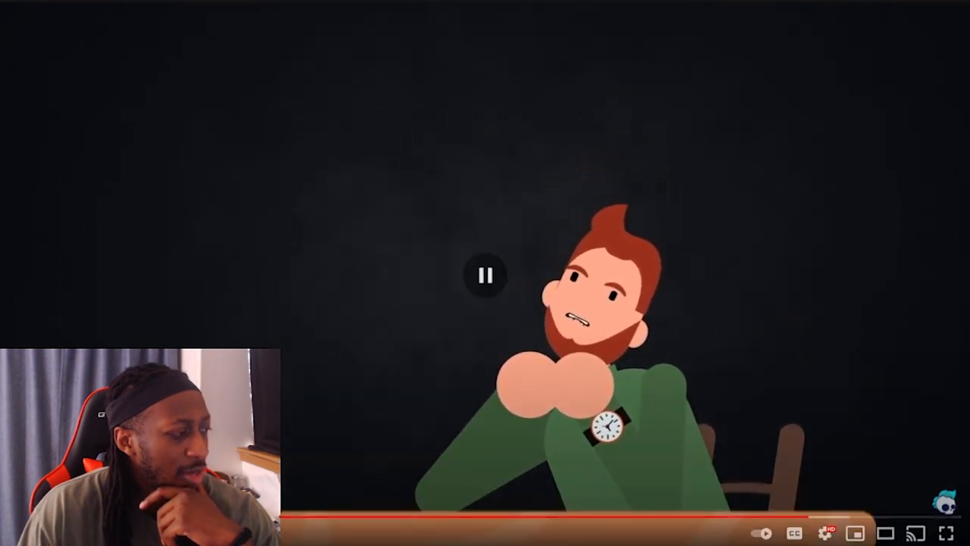
- Jump the animated story to around 12:50, let it play to the man-at-the-table scene, then pause
{"action": "left_click", "coordinate": [485, 276]}
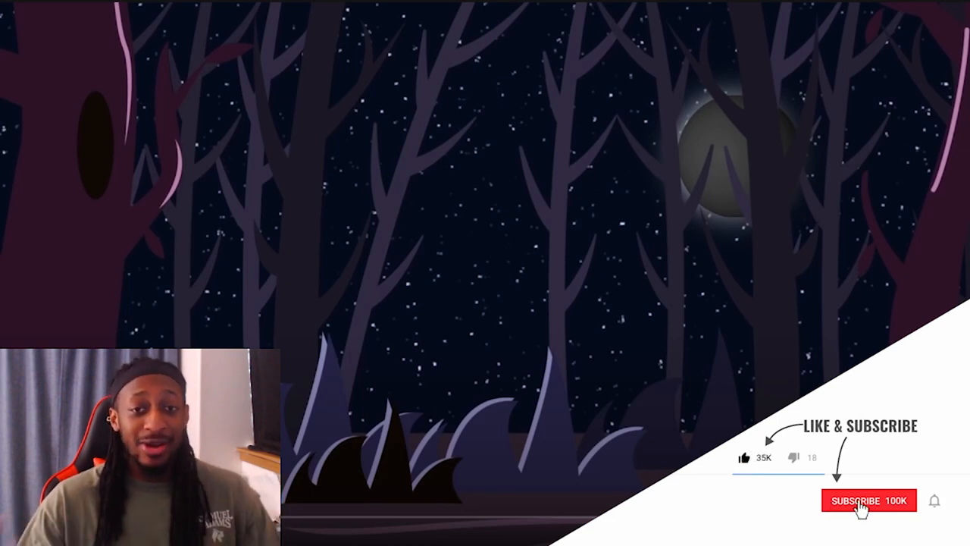
{"action": "left_click", "coordinate": [868, 500]}
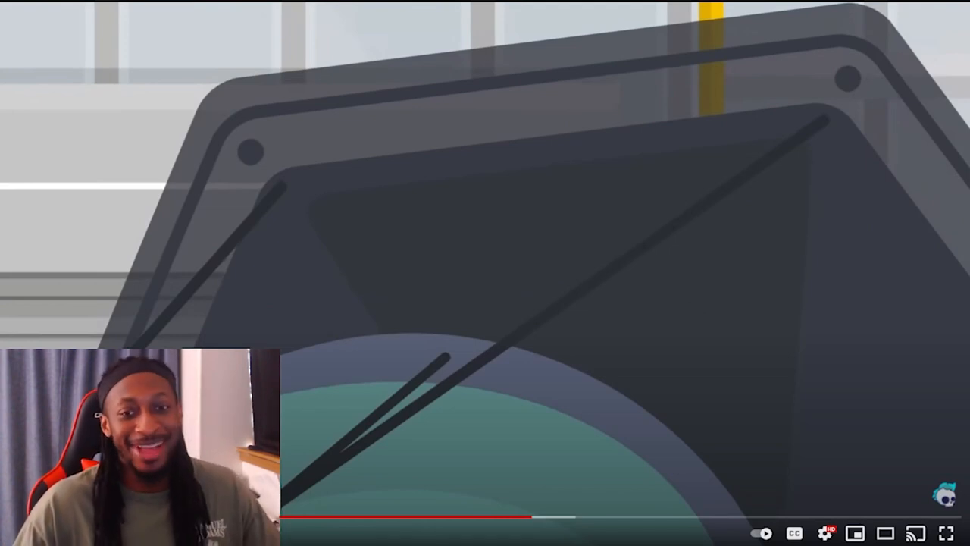
{"action": "mouse_move", "coordinate": [514, 518]}
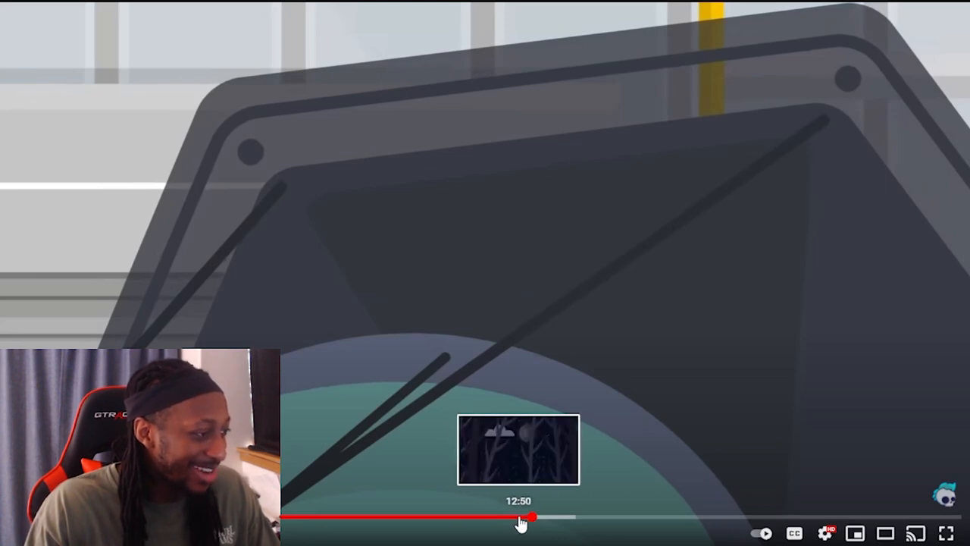
{"action": "left_click", "coordinate": [531, 519]}
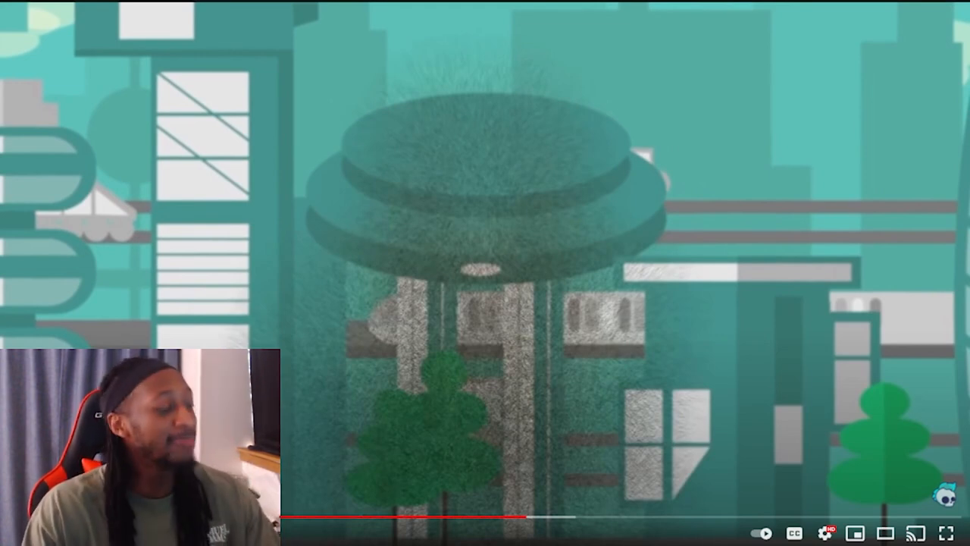
{"action": "left_click", "coordinate": [485, 272]}
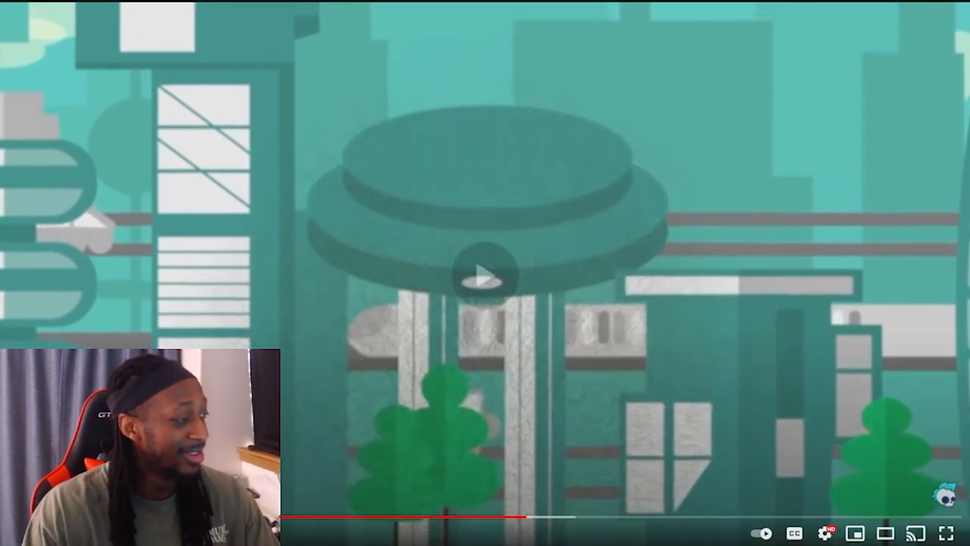
{"action": "left_click", "coordinate": [484, 274]}
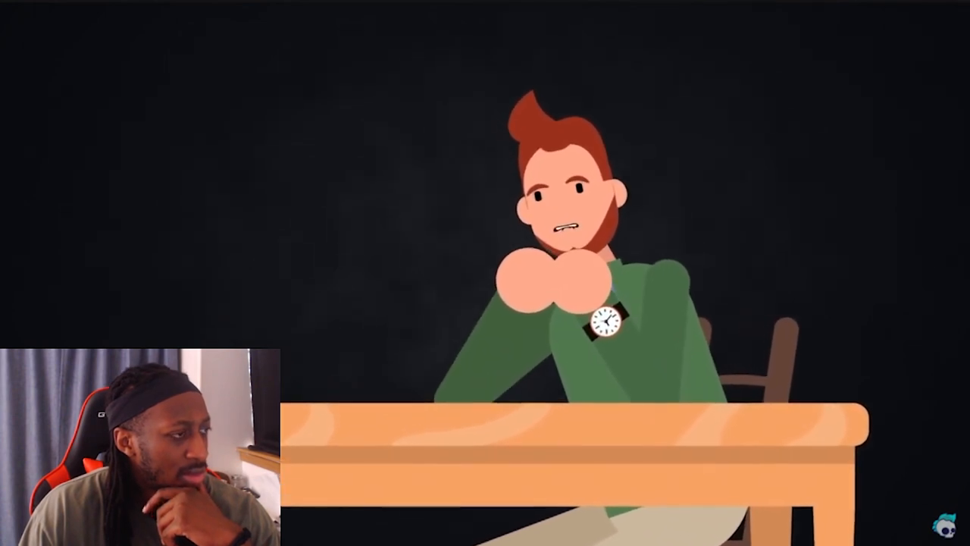
{"action": "left_click", "coordinate": [485, 273]}
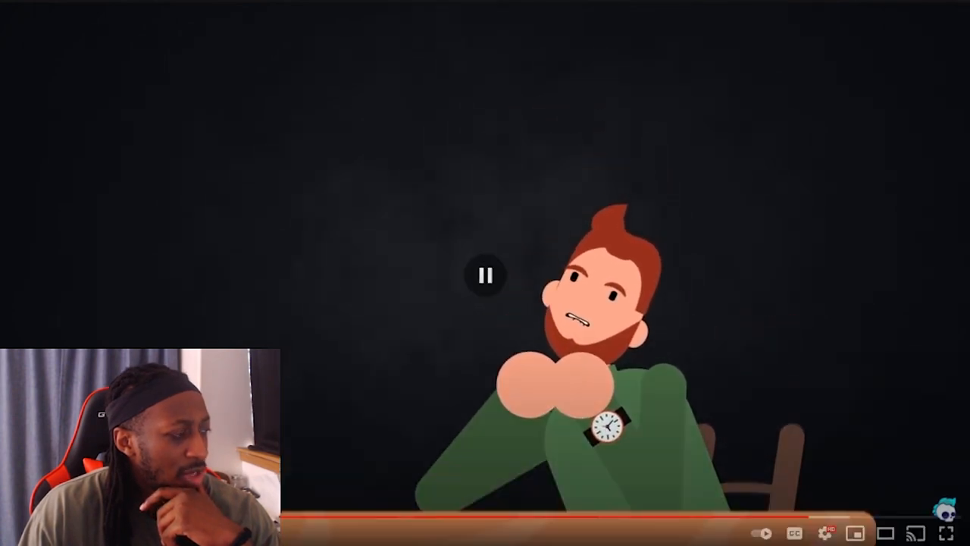